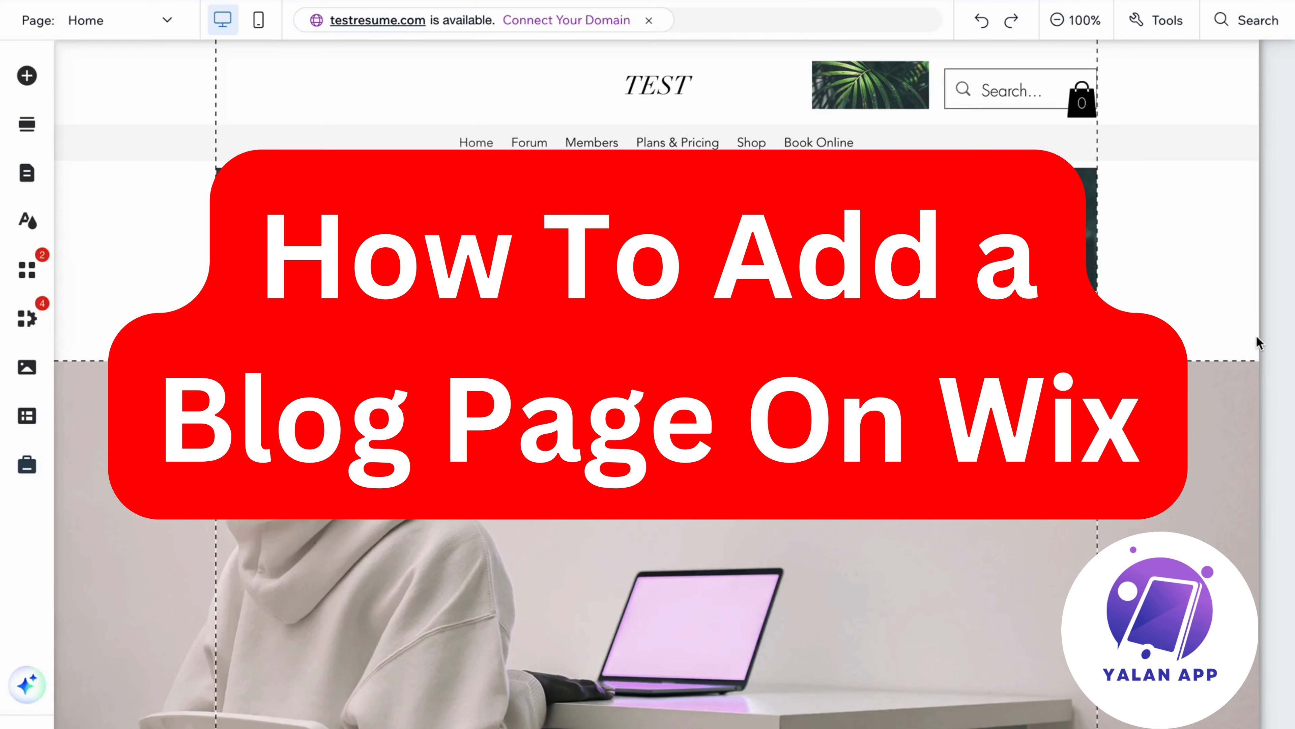
pyautogui.moveTo(1223, 483)
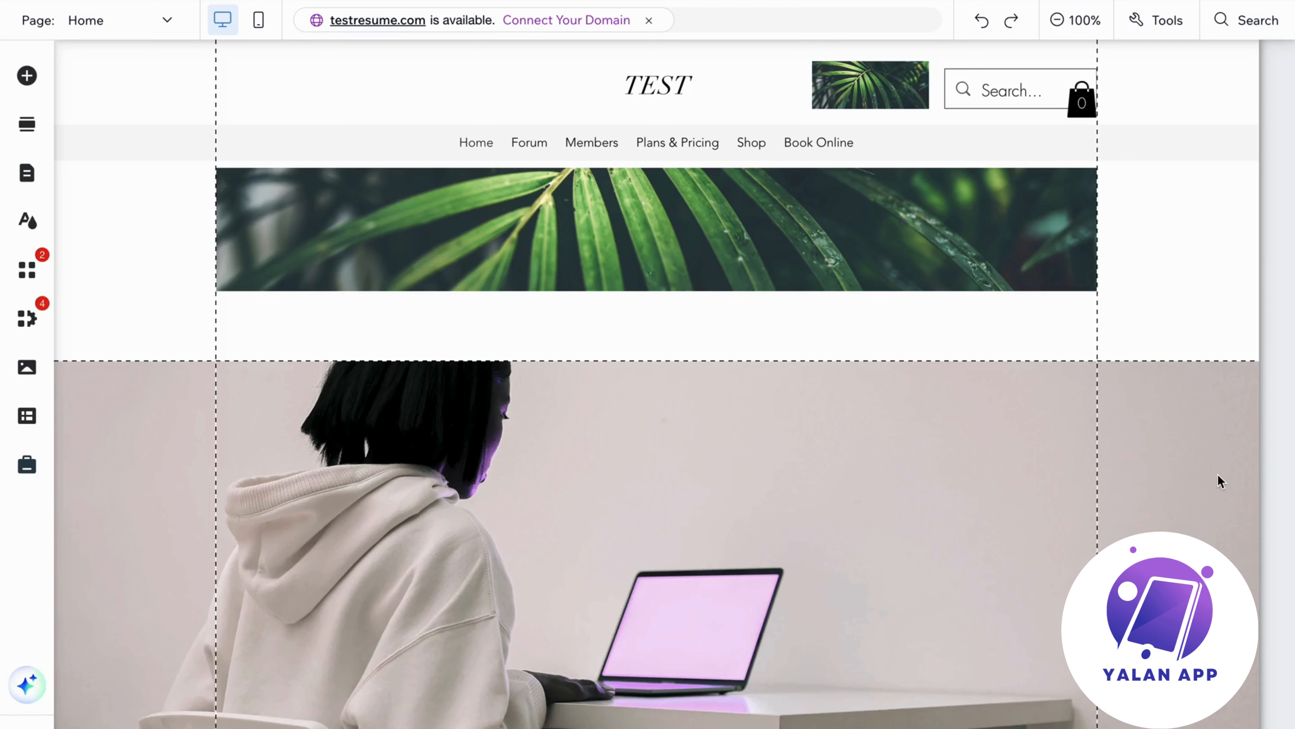
pyautogui.moveTo(799, 565)
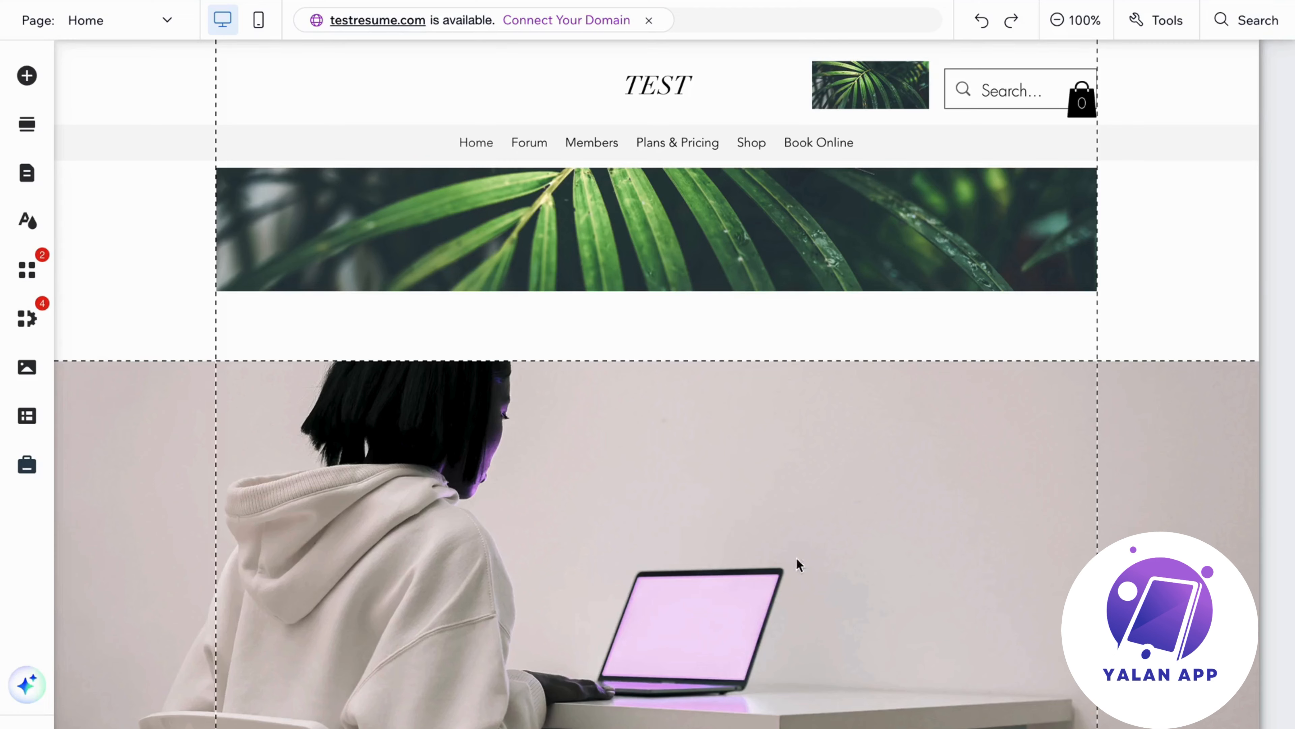
pyautogui.moveTo(882, 332)
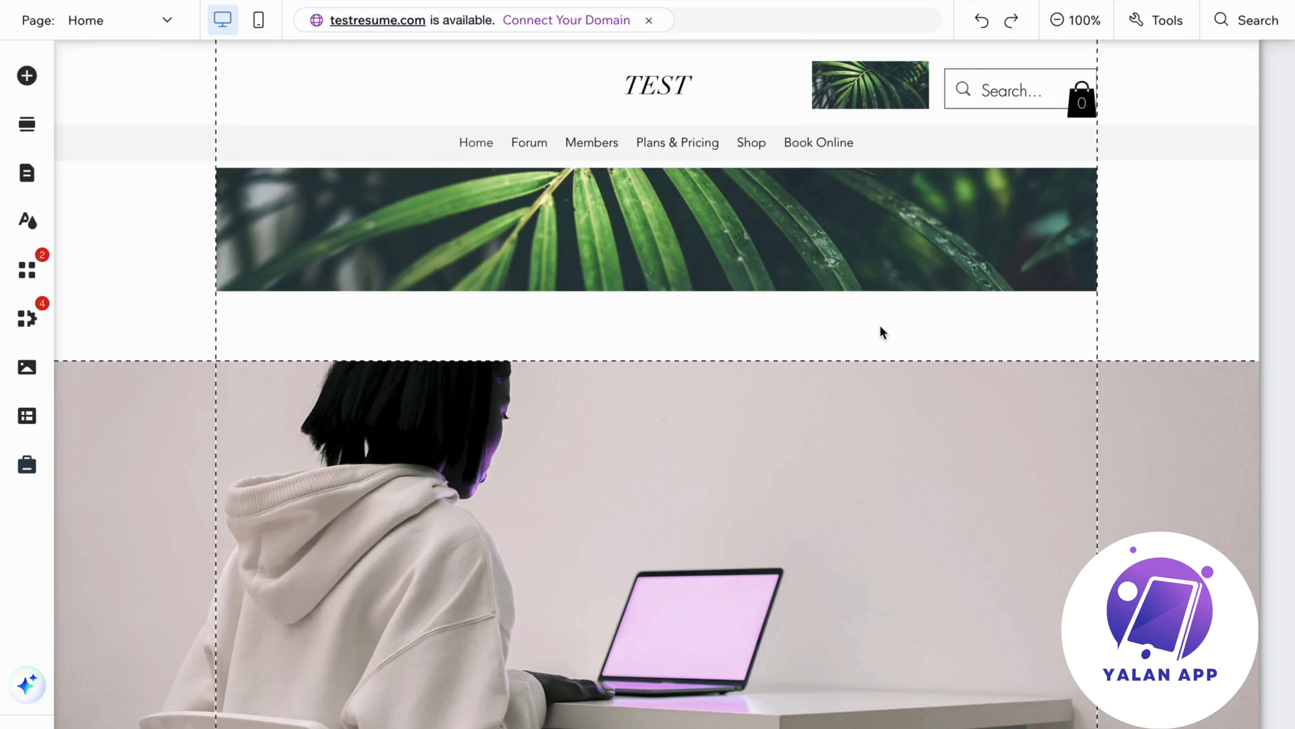
pyautogui.moveTo(384, 384)
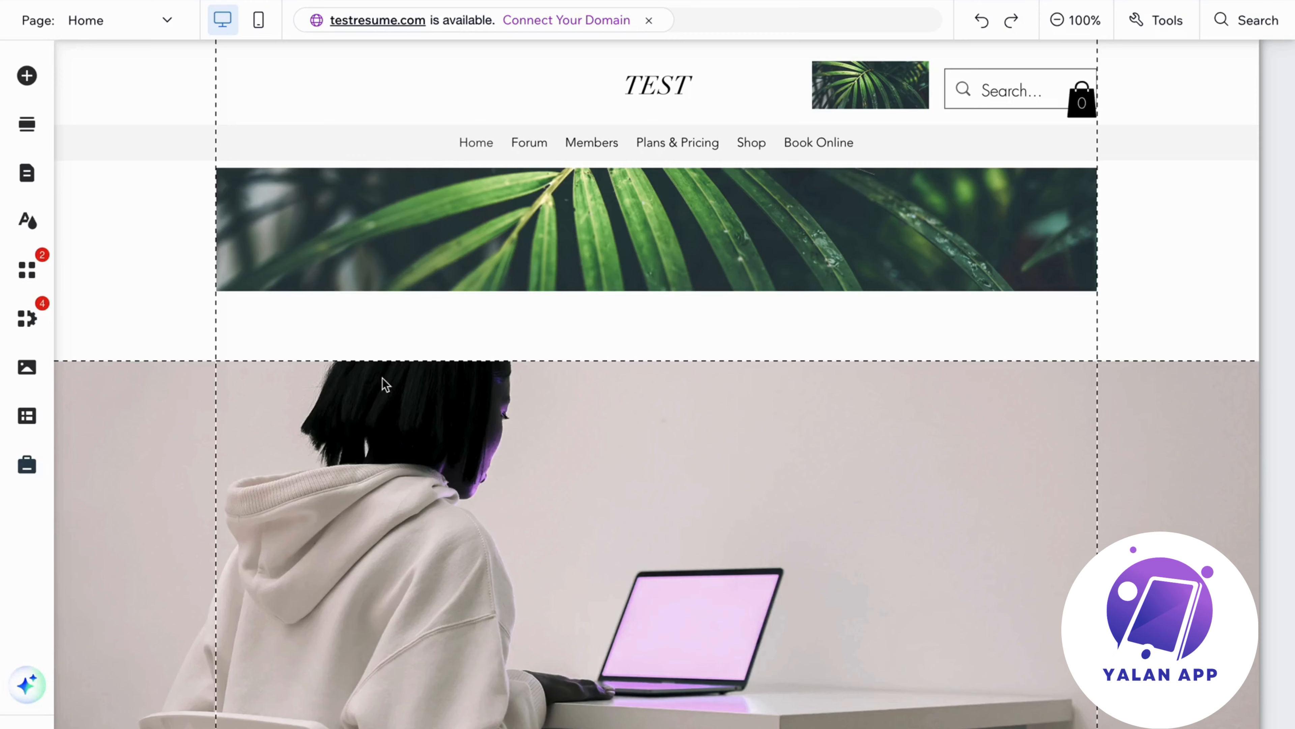
pyautogui.moveTo(508, 391)
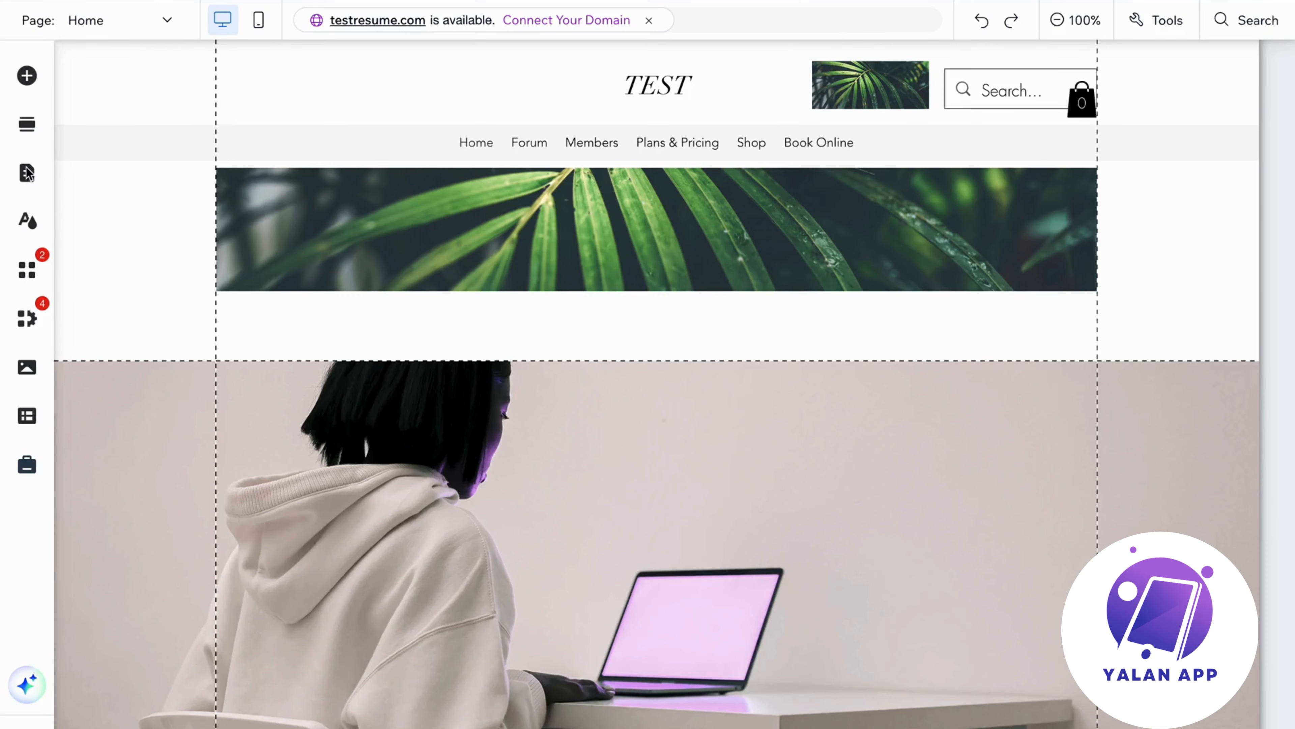
# Step: Show the Site Menu pages list and the choices for adding a new item
pyautogui.click(25, 174)
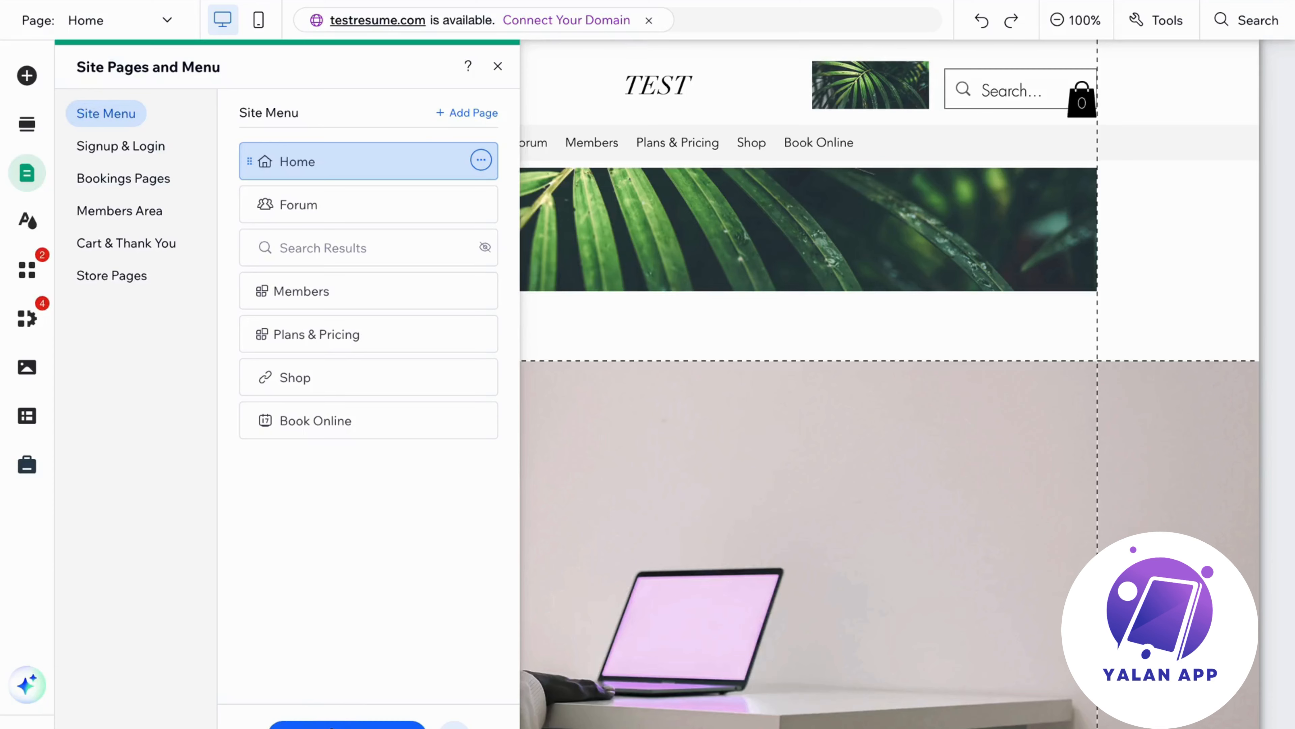
pyautogui.click(466, 114)
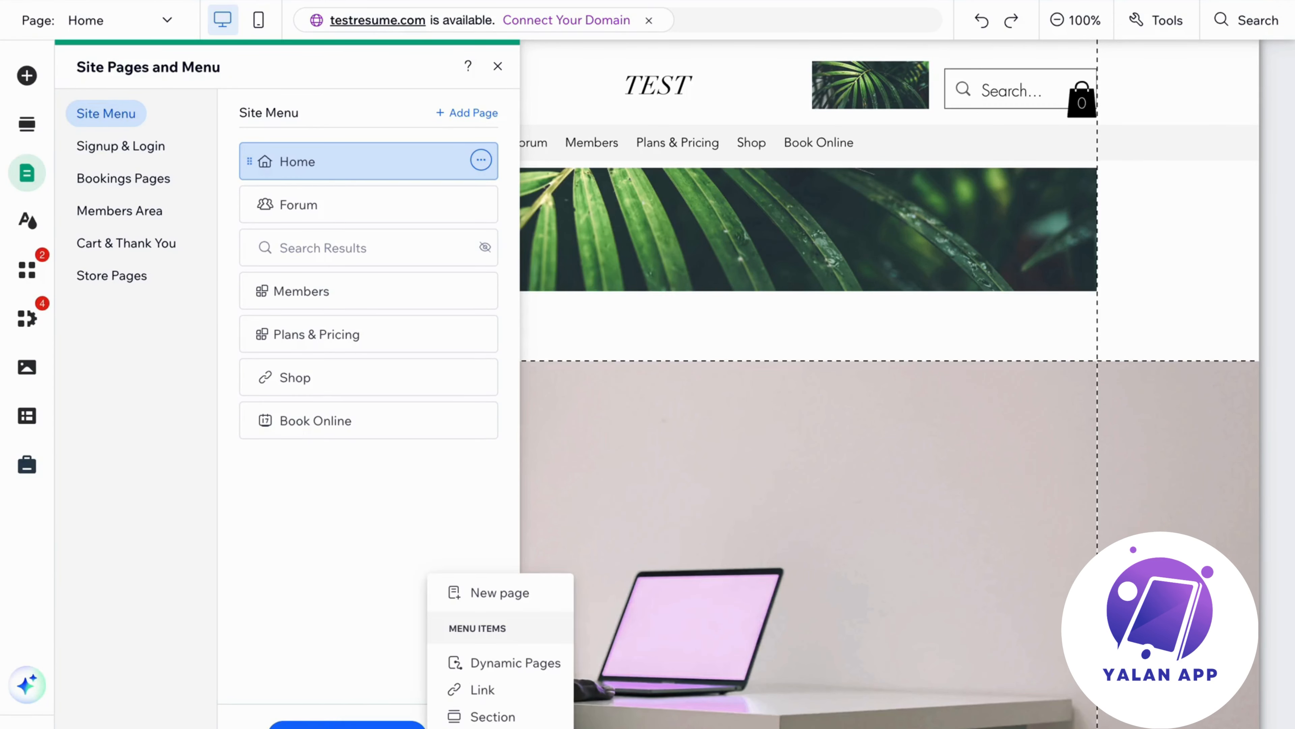
pyautogui.moveTo(493, 603)
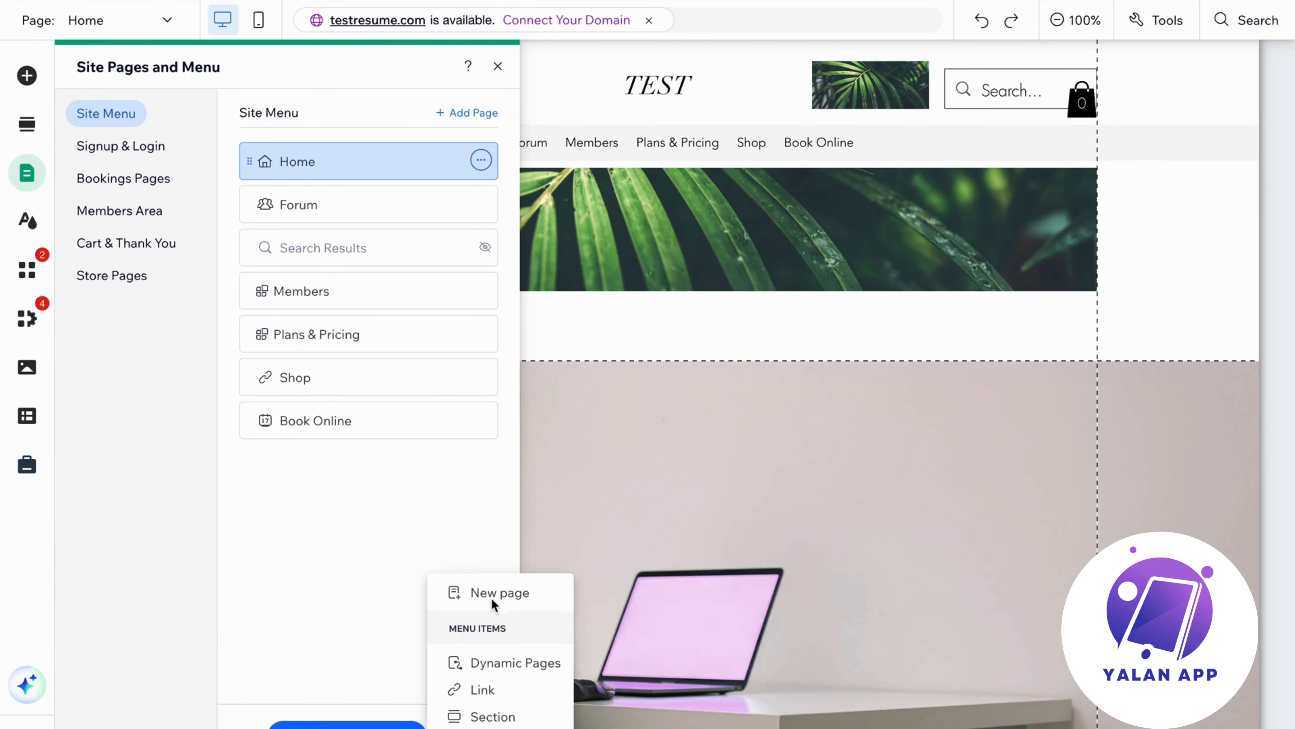
# Step: Start a new page and browse the templates to the Blog category with Blog Page and Post Page
pyautogui.click(499, 592)
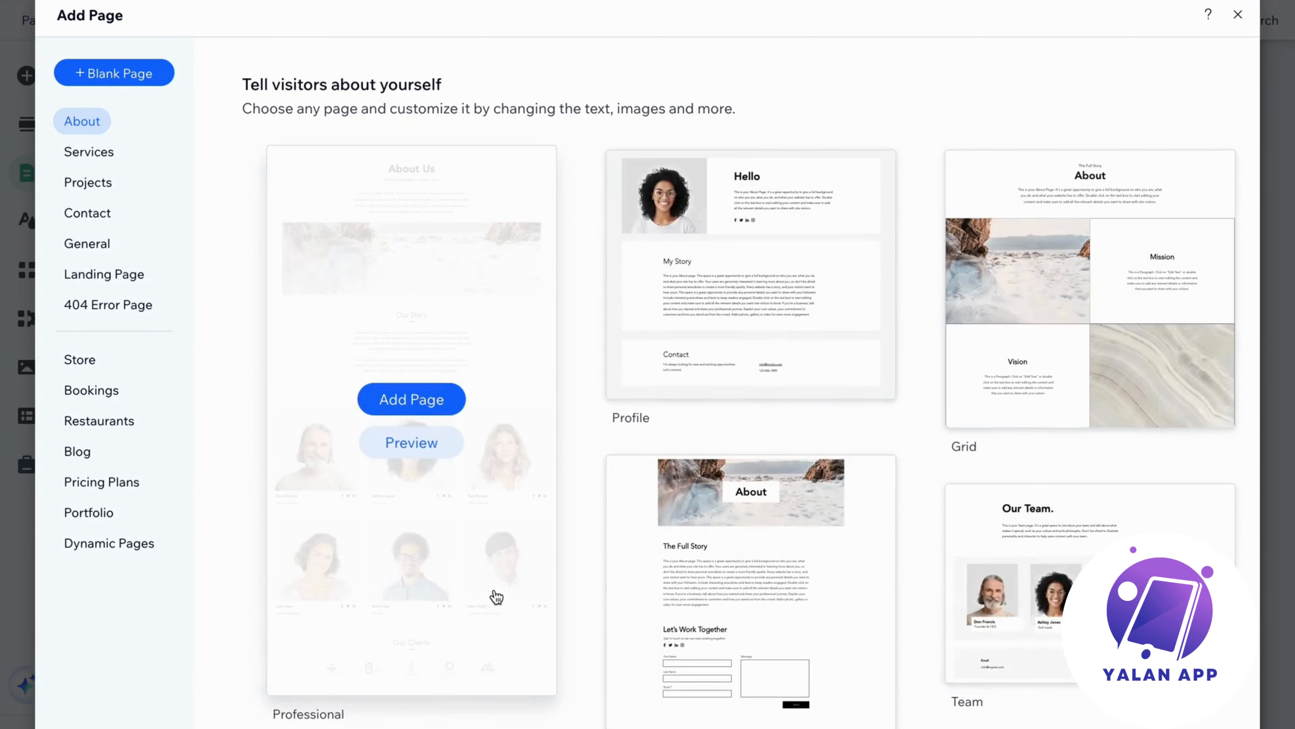
pyautogui.moveTo(846, 299)
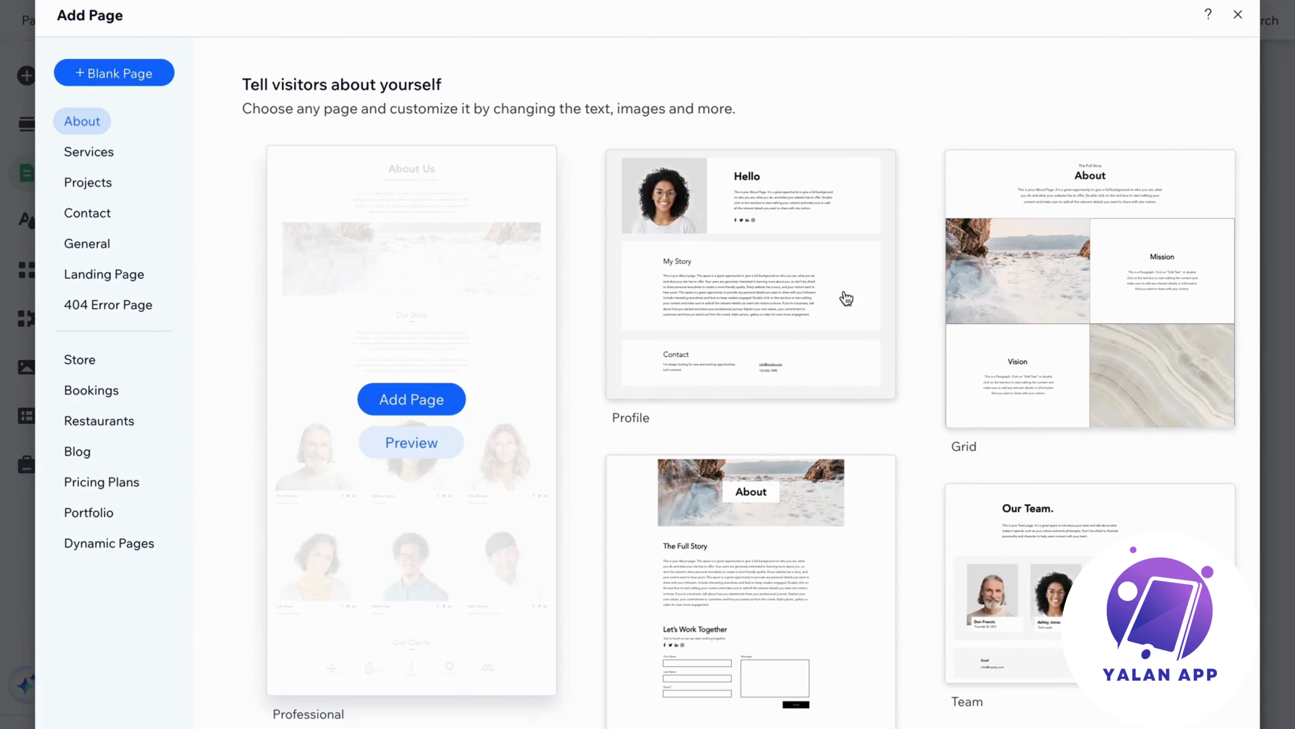
pyautogui.scroll(-3)
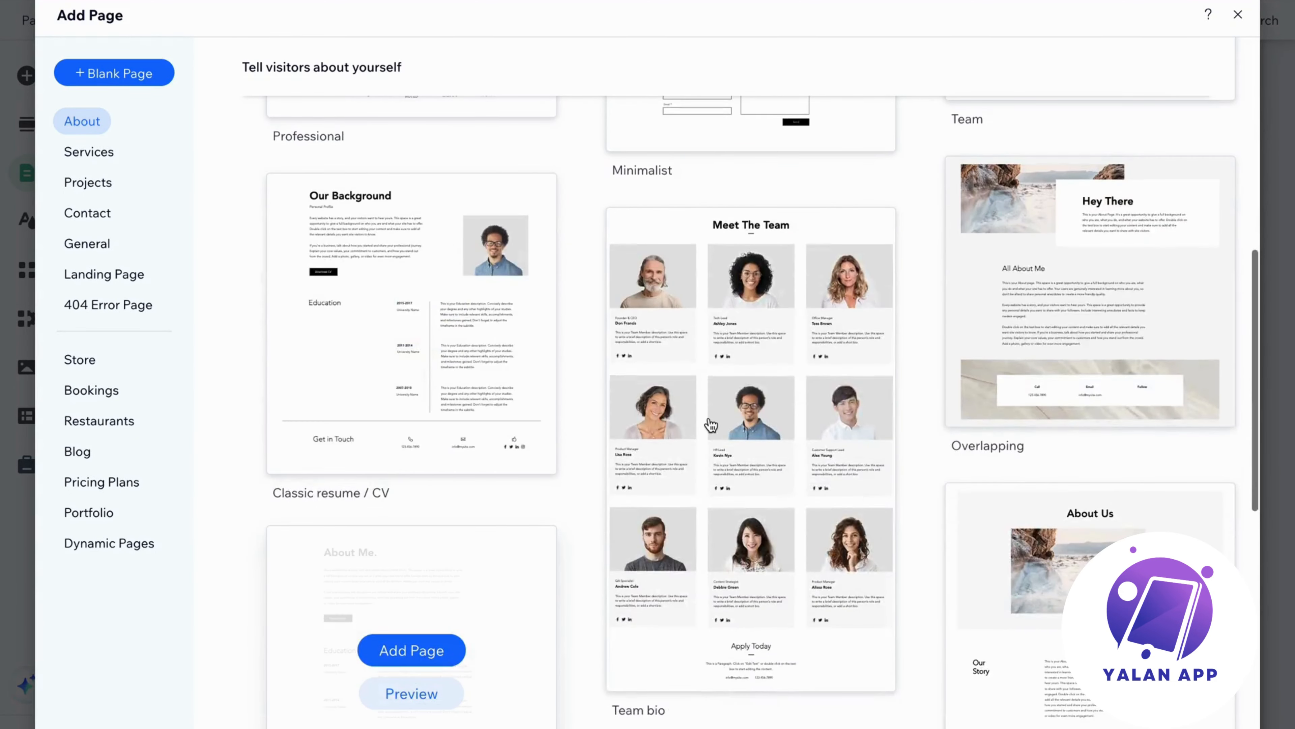
pyautogui.scroll(-3)
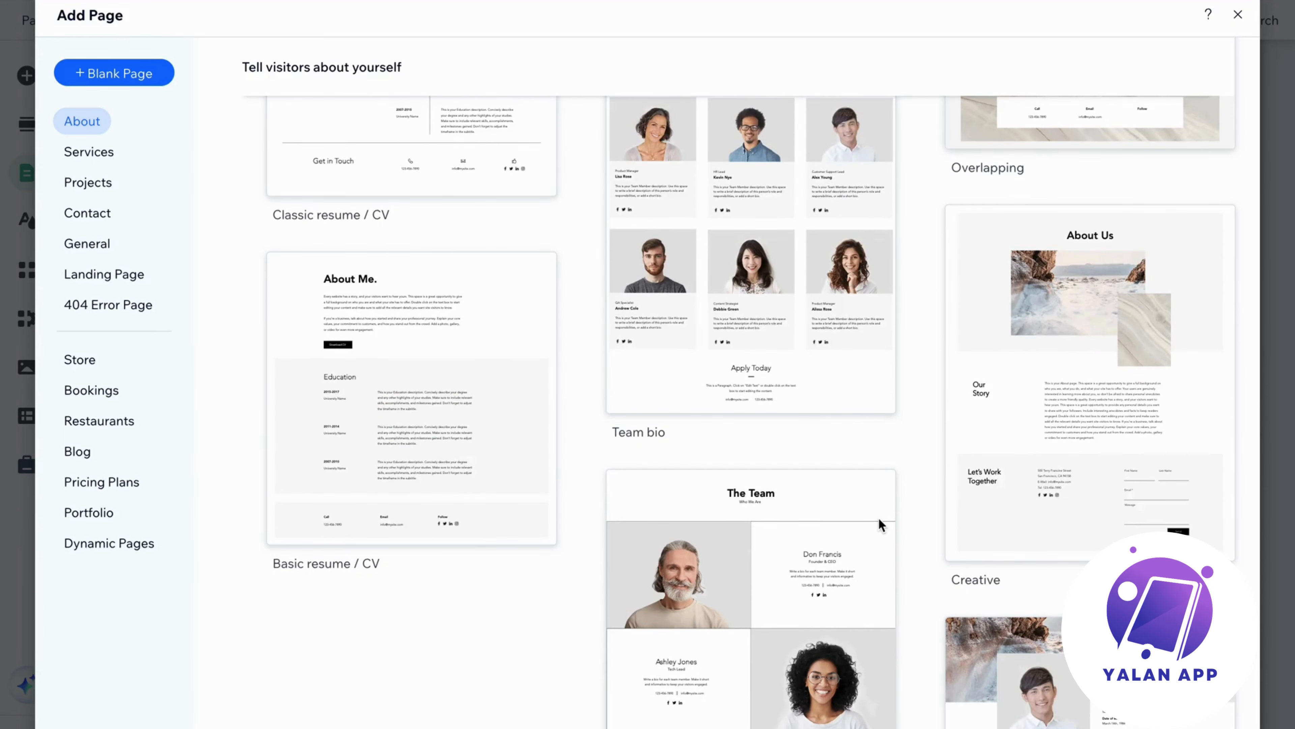
pyautogui.click(77, 451)
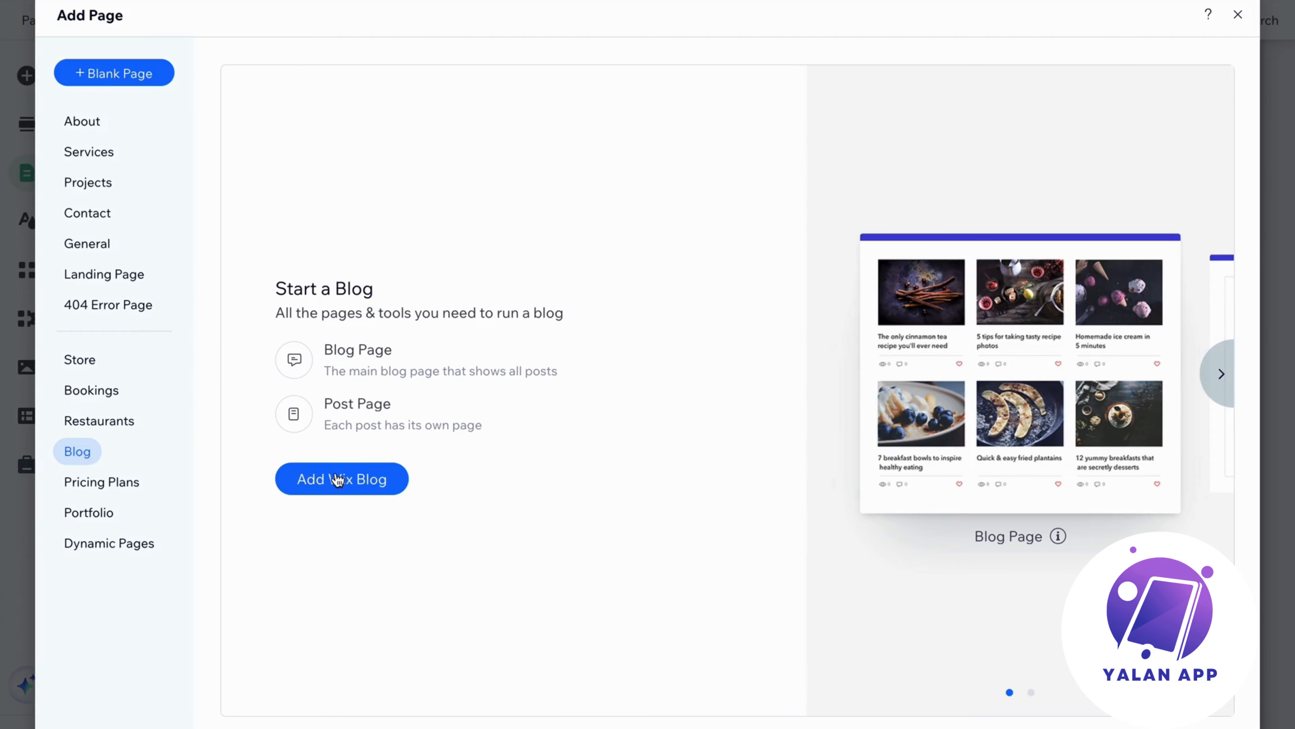
# Step: Add Wix Blog, creating Blog and Post pages with Blog in the site menu
pyautogui.click(341, 479)
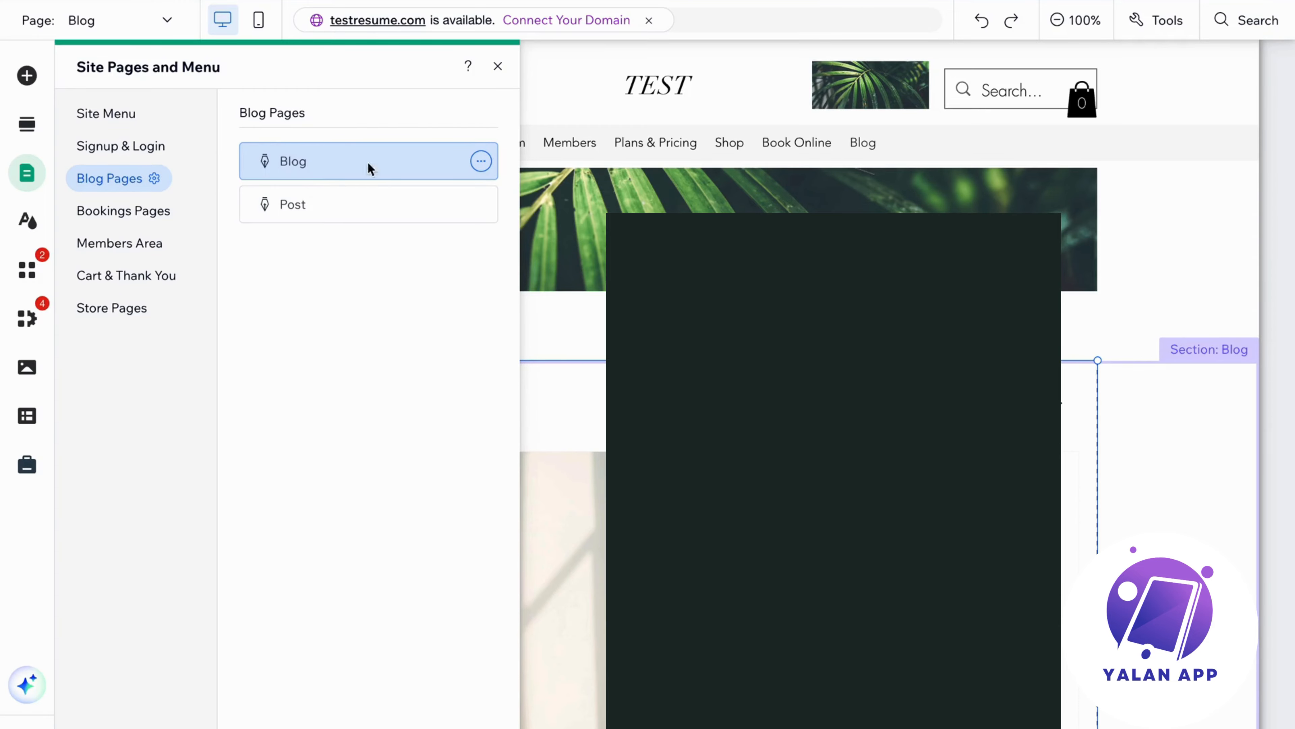
# Step: View the Blog page's post feed and launch Manage Posts to reach the blog dashboard
pyautogui.click(498, 67)
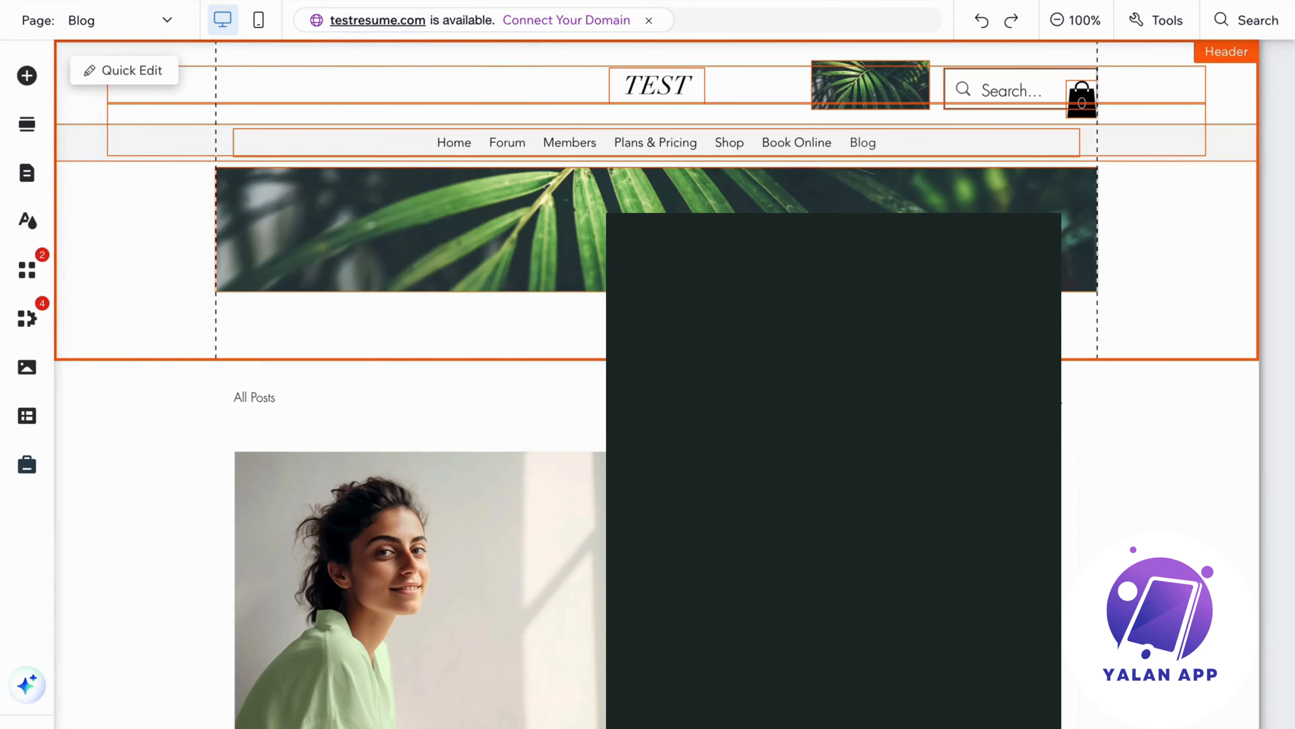
pyautogui.scroll(-3)
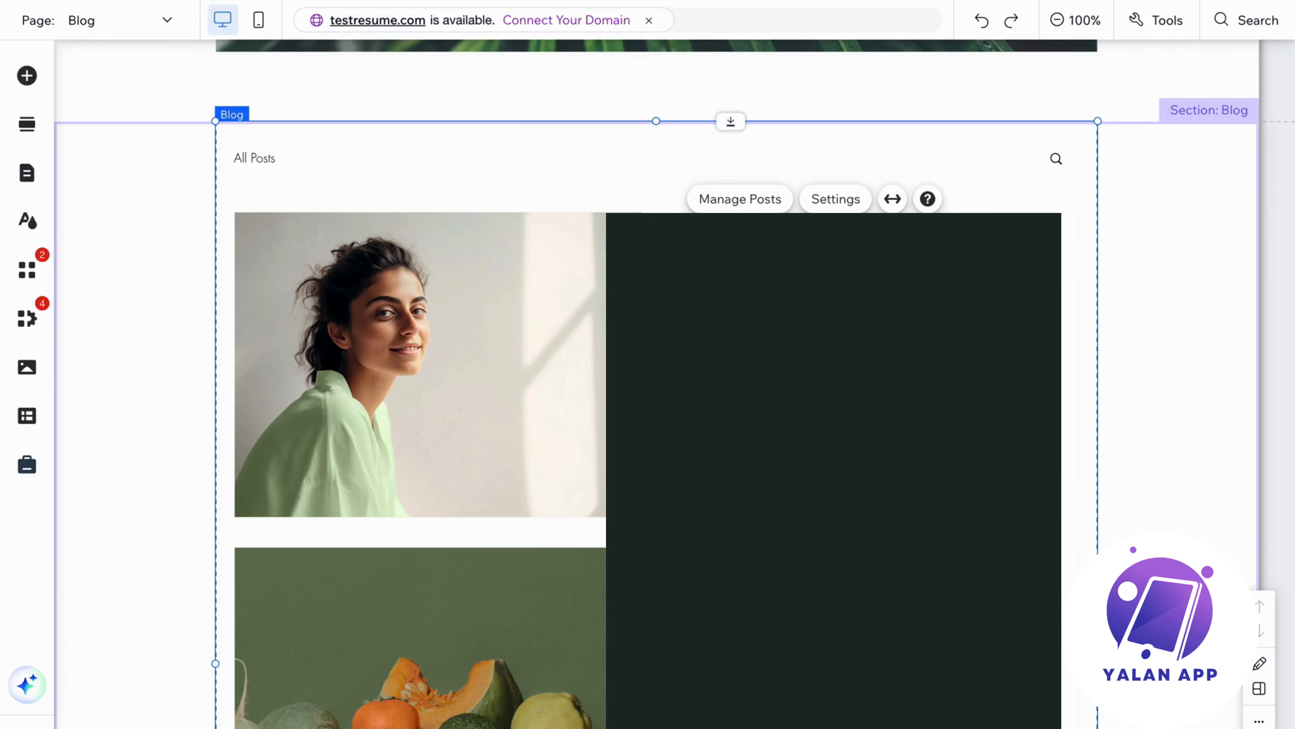
pyautogui.click(739, 199)
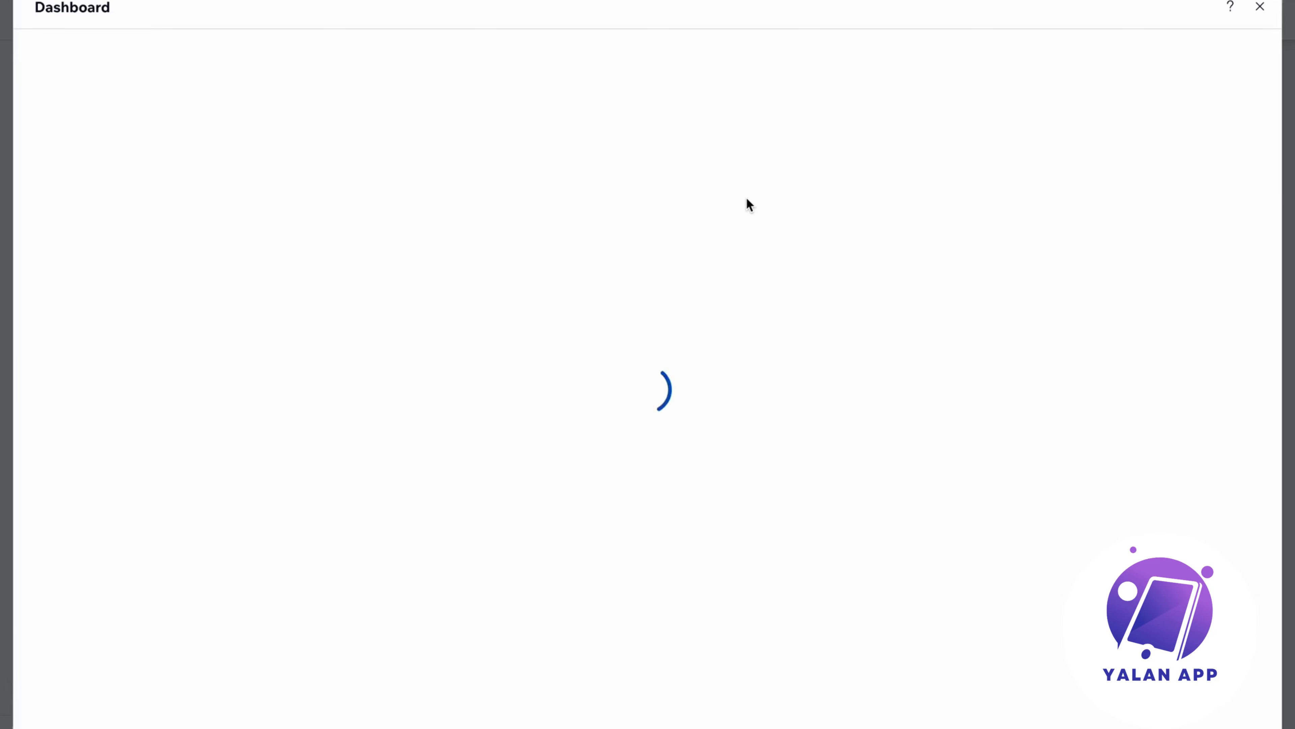